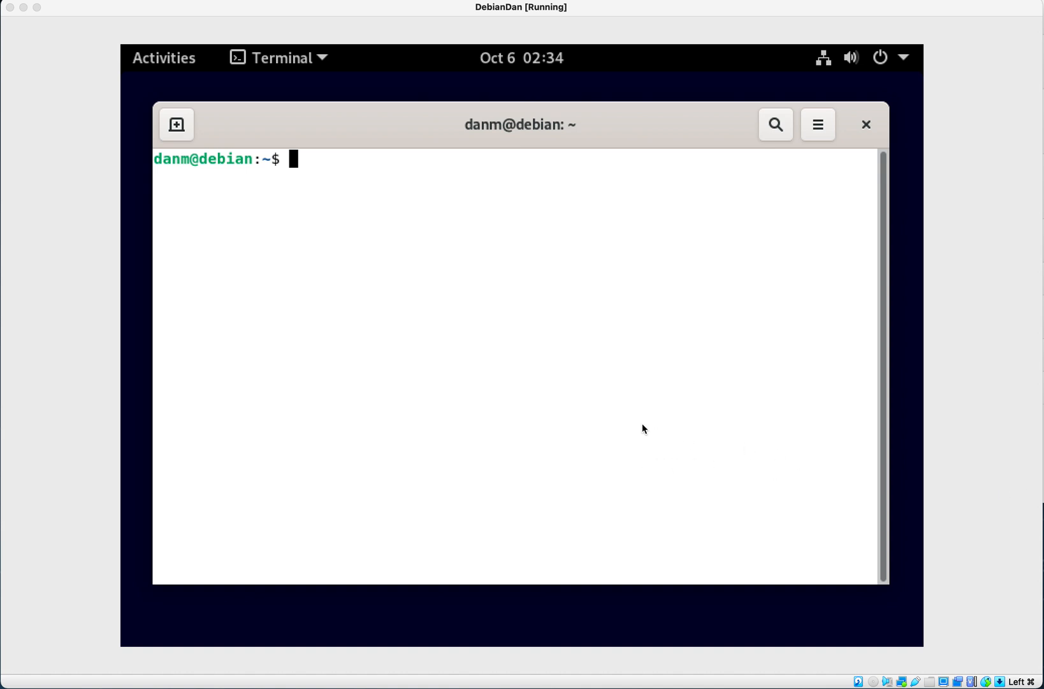
mouse_move(598, 379)
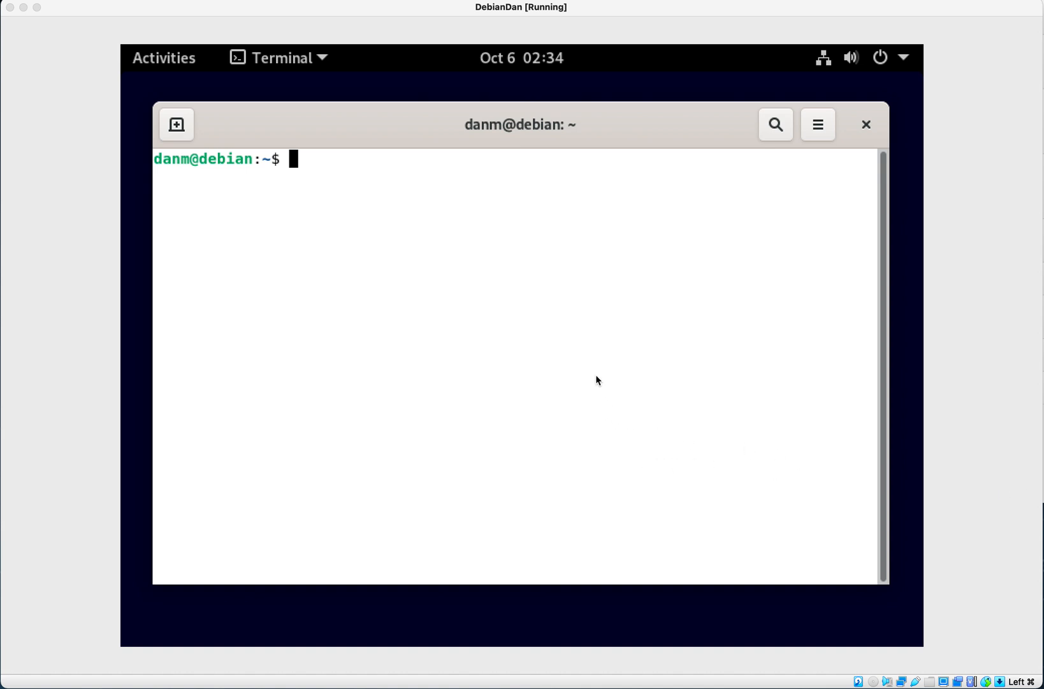
mouse_move(578, 353)
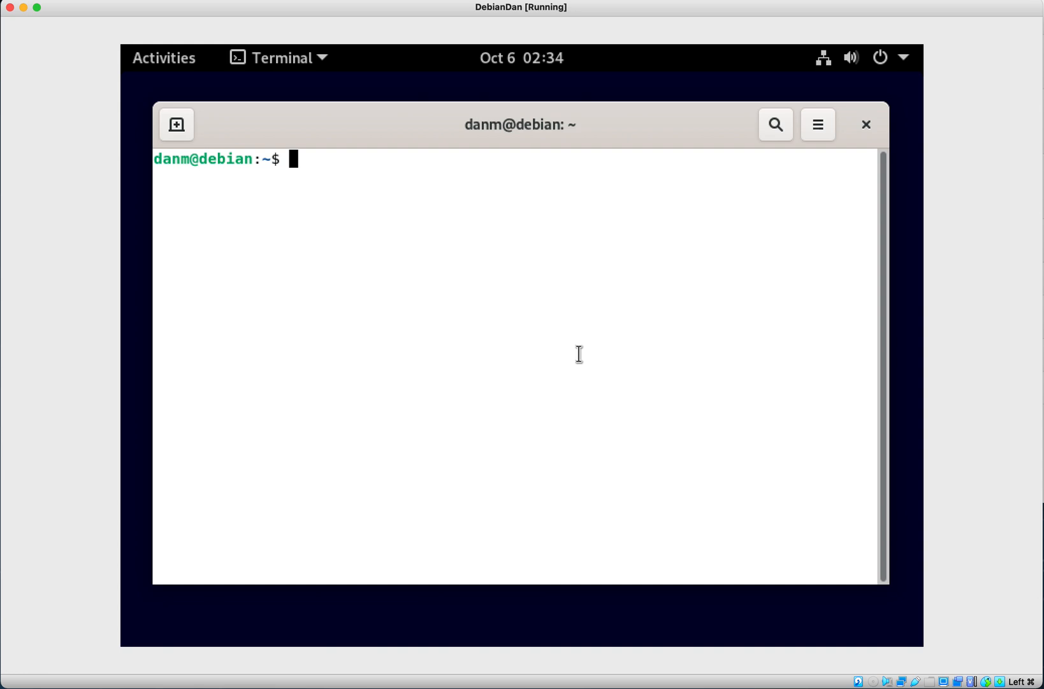
mouse_move(941, 486)
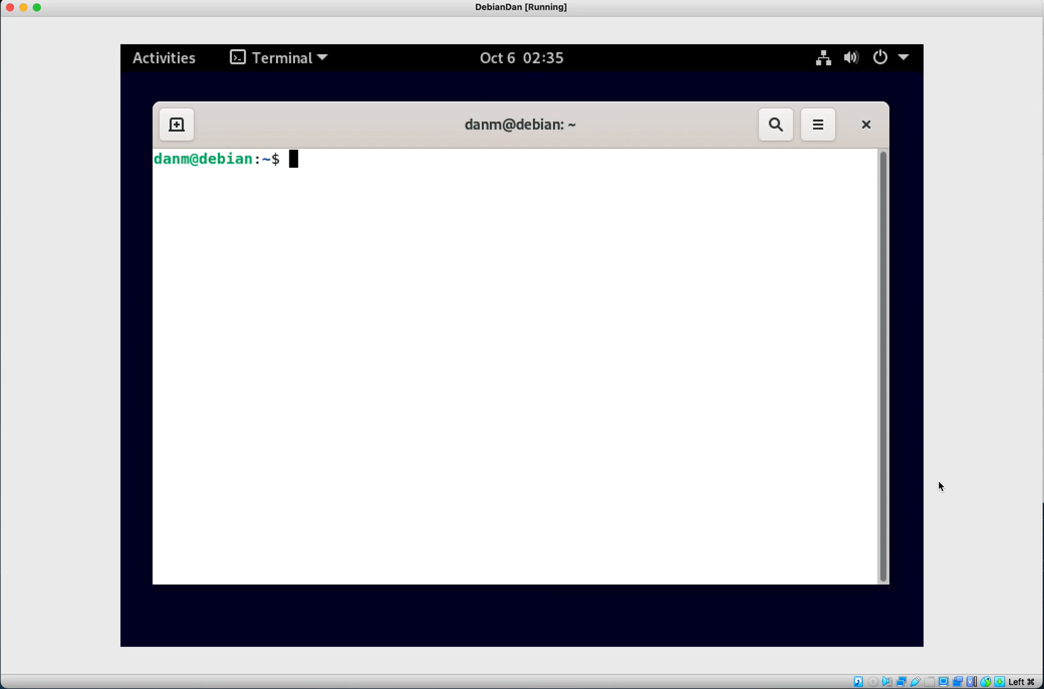
Switch to the root account with su and run apt-get update to refresh the package lists
text(su)
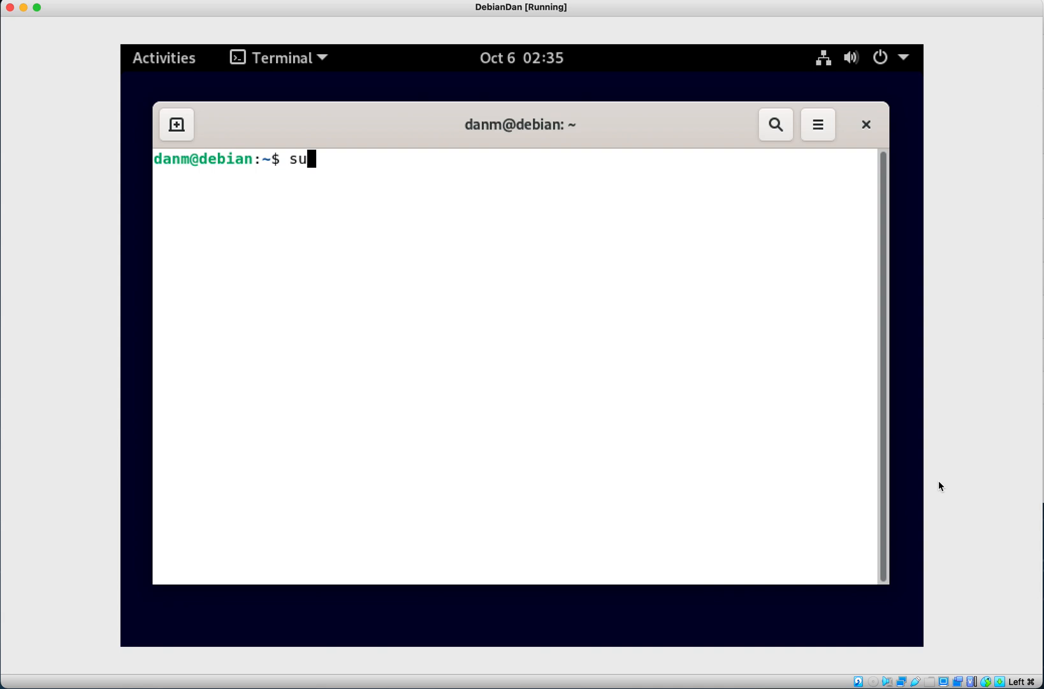
key(Return)
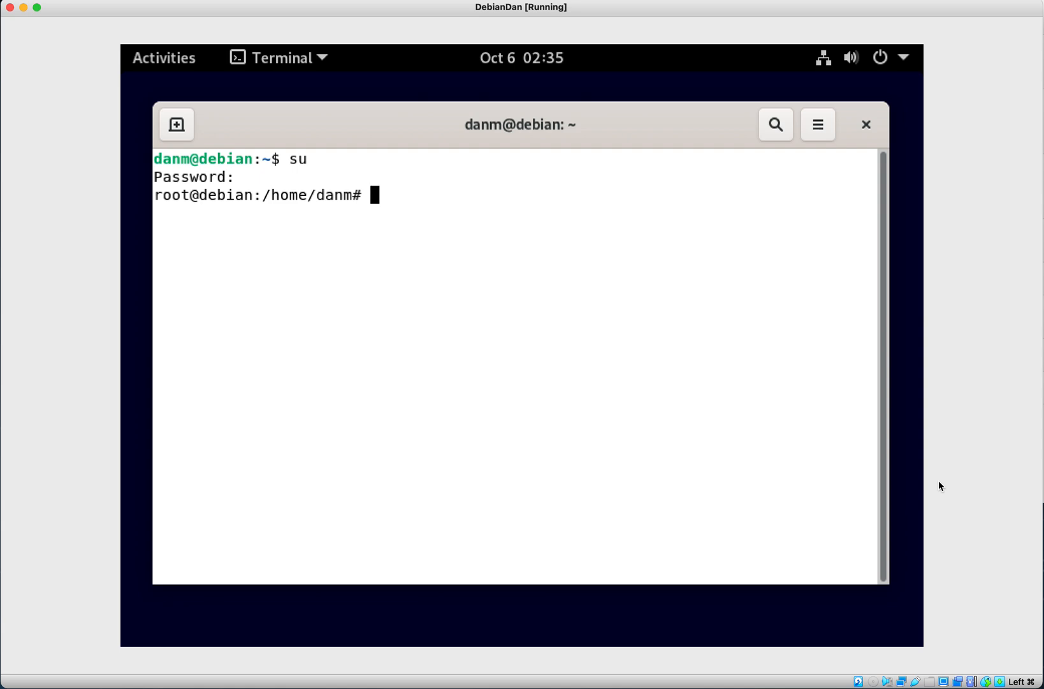
text(apt-g)
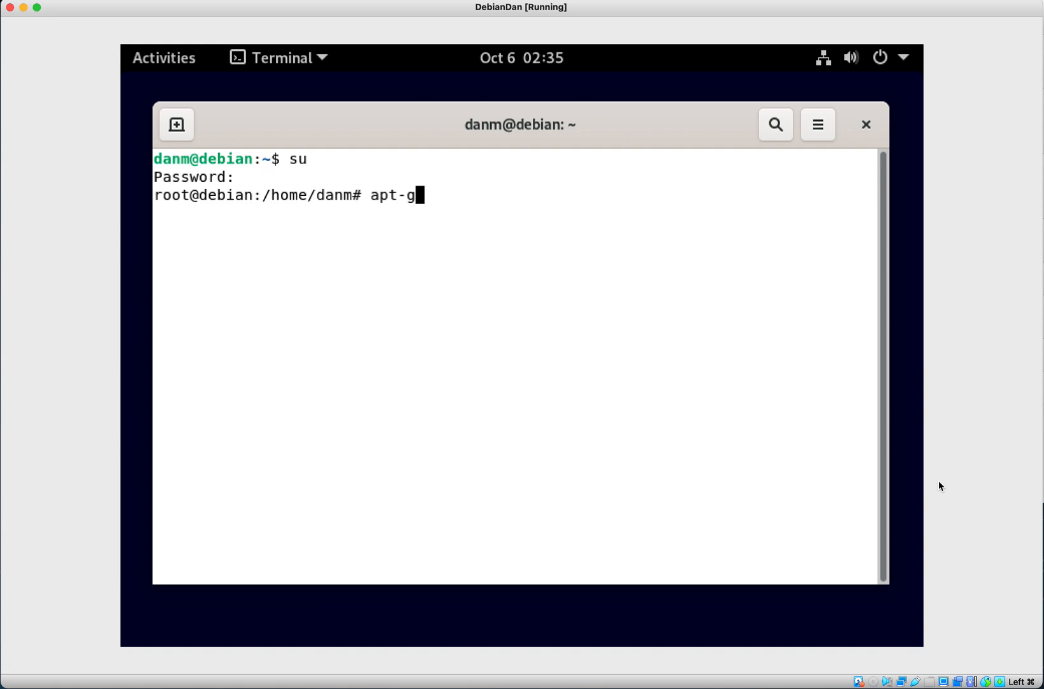
text(et update)
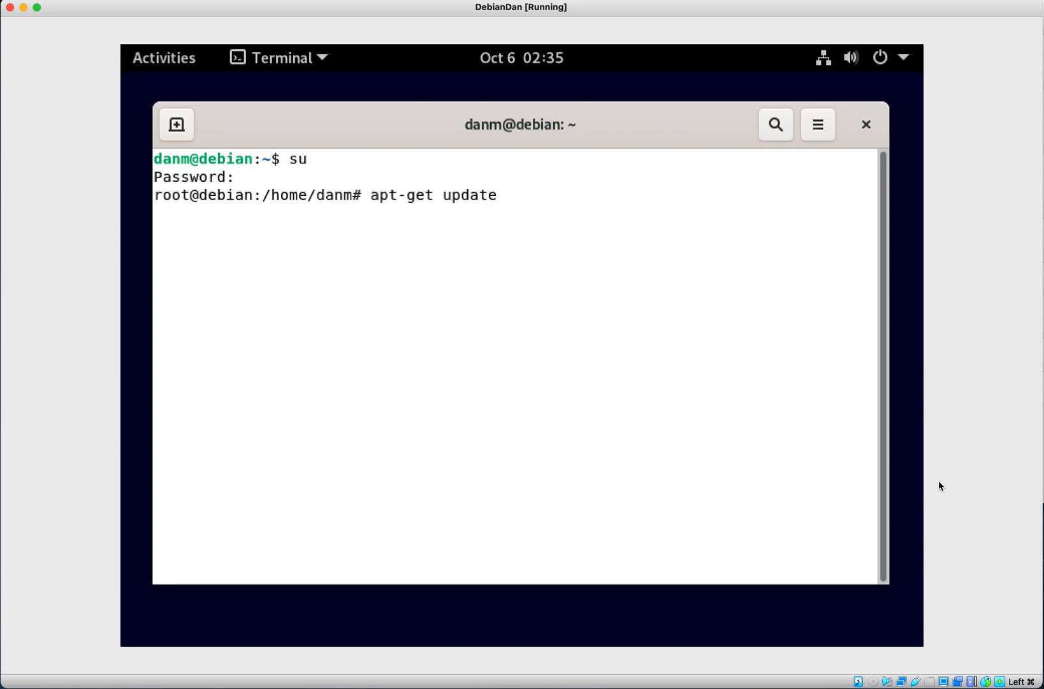
key(Return)
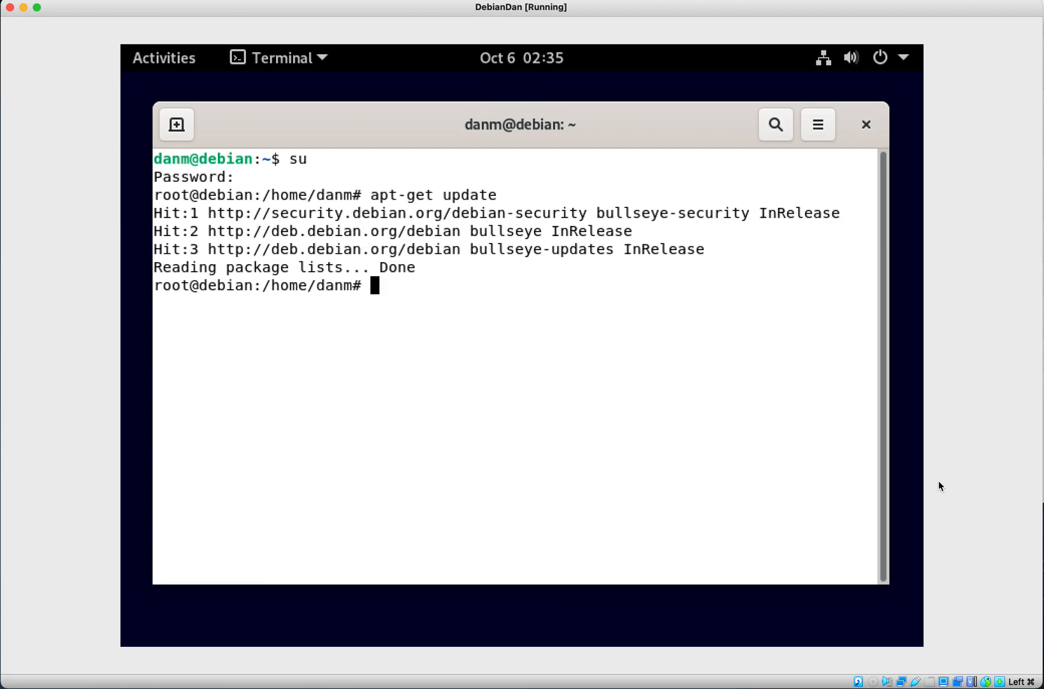
Run apt-get install node.js npm and confirm with y so Node.js and npm get installed
text(apt-get)
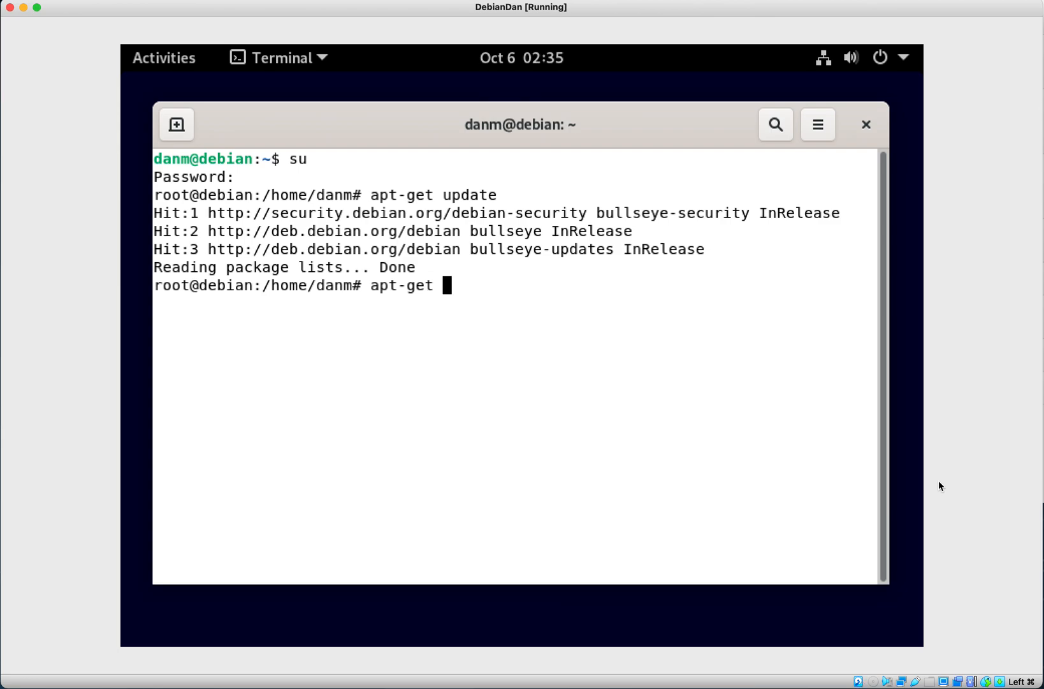
text(install j)
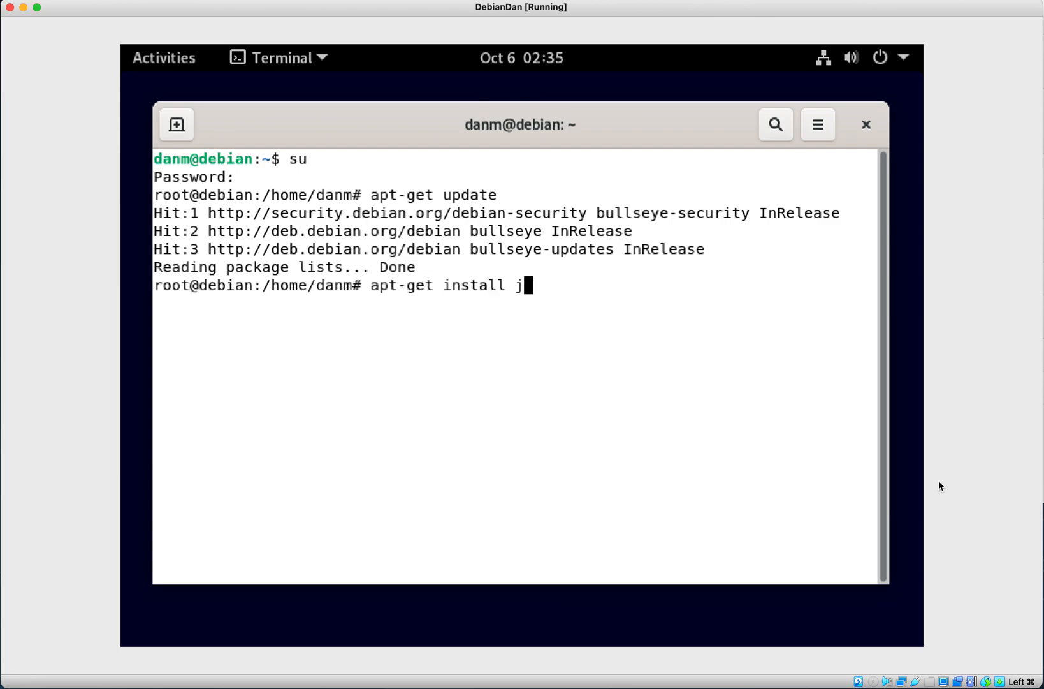
text(ode.)
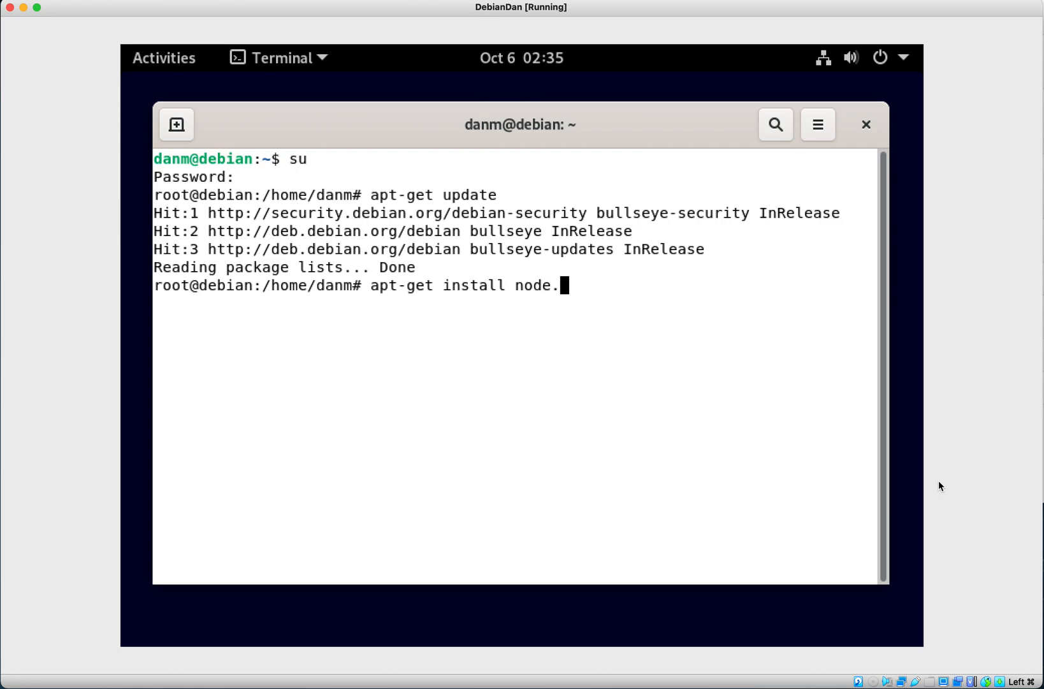
text(js np)
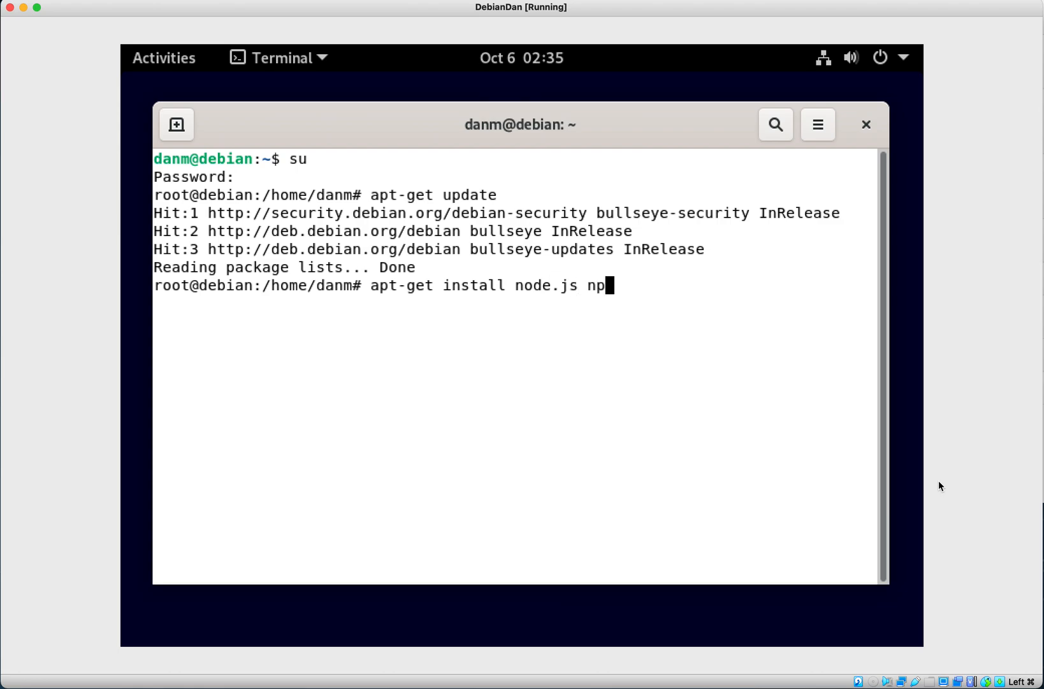
text(m)
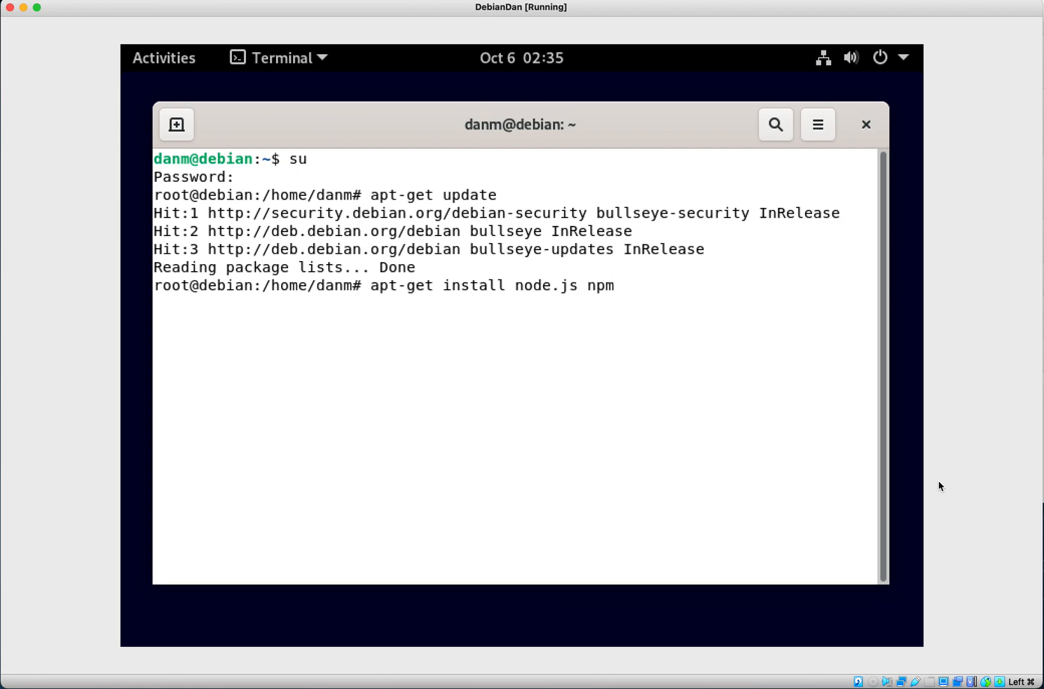
key(Return)
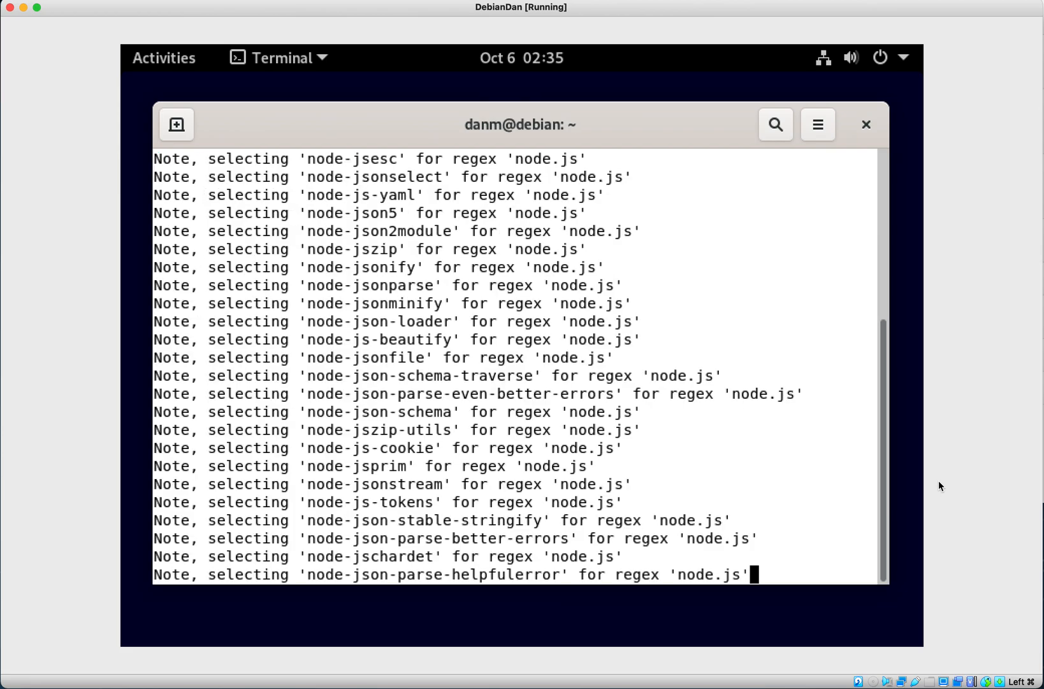
text(y)
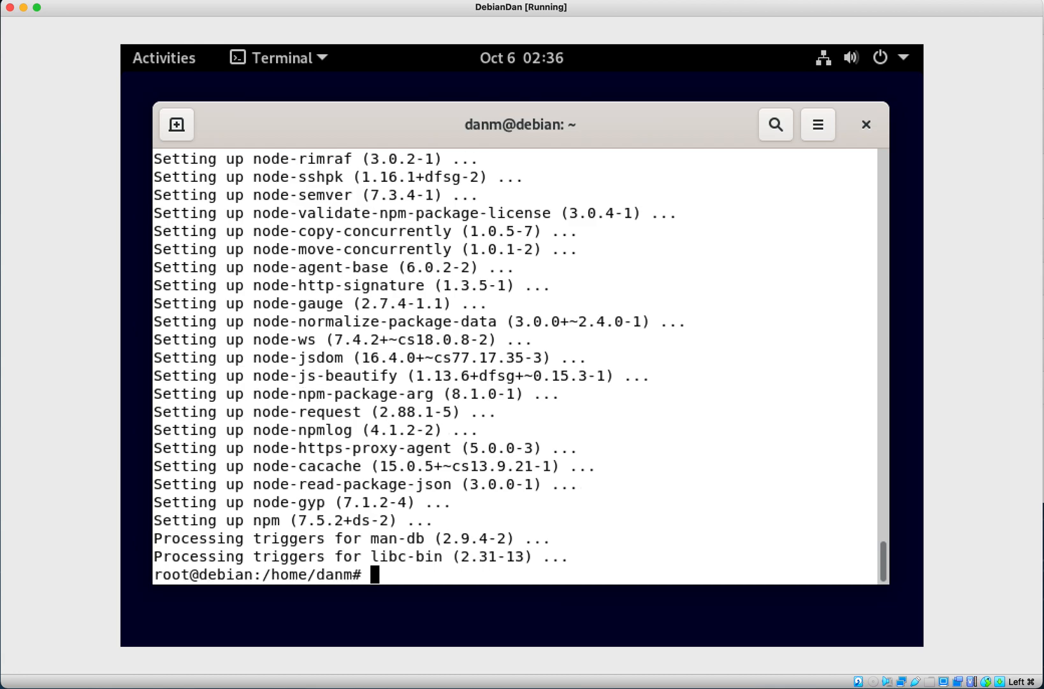
Run node -v to print the installed Node.js version, v12.22.5
text(node -v)
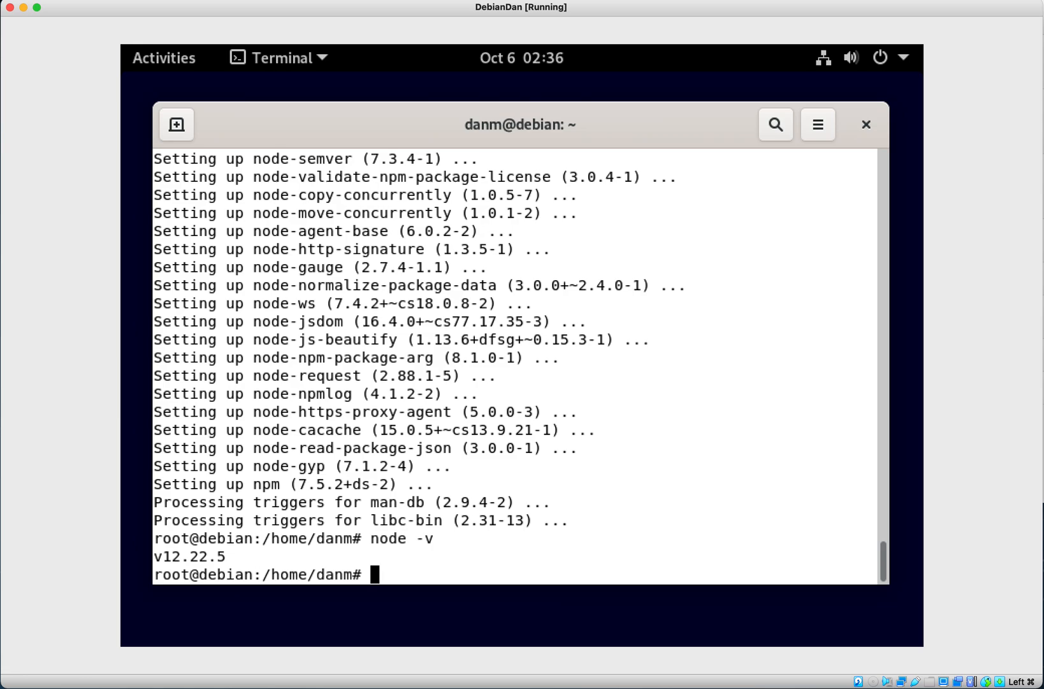
text(apt-get install node.js npm)
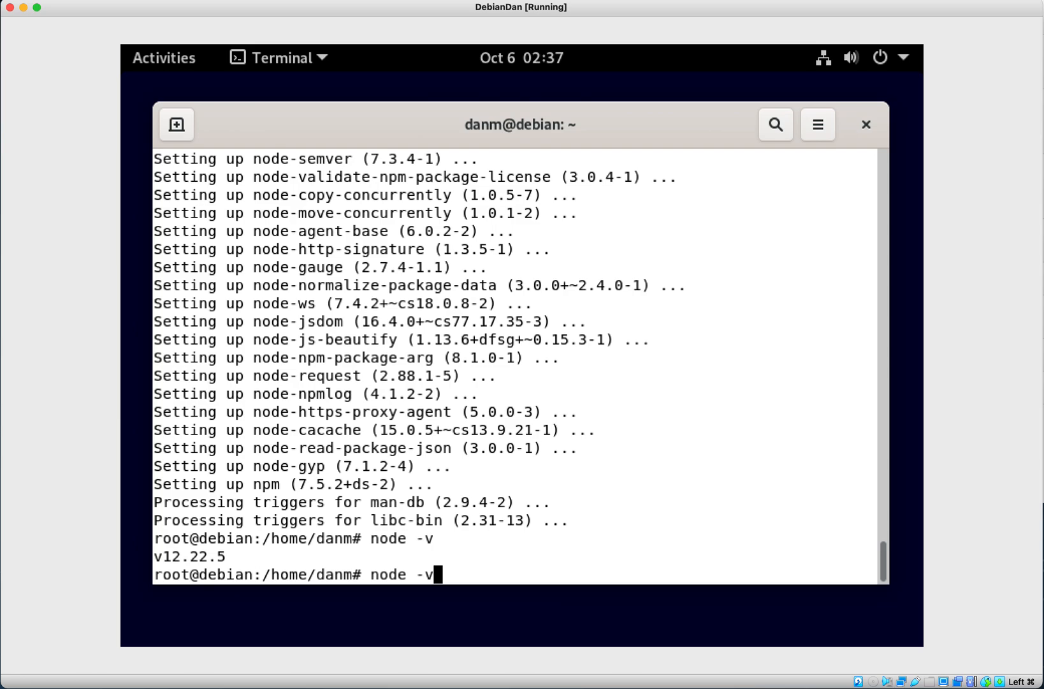
mouse_move(1032, 177)
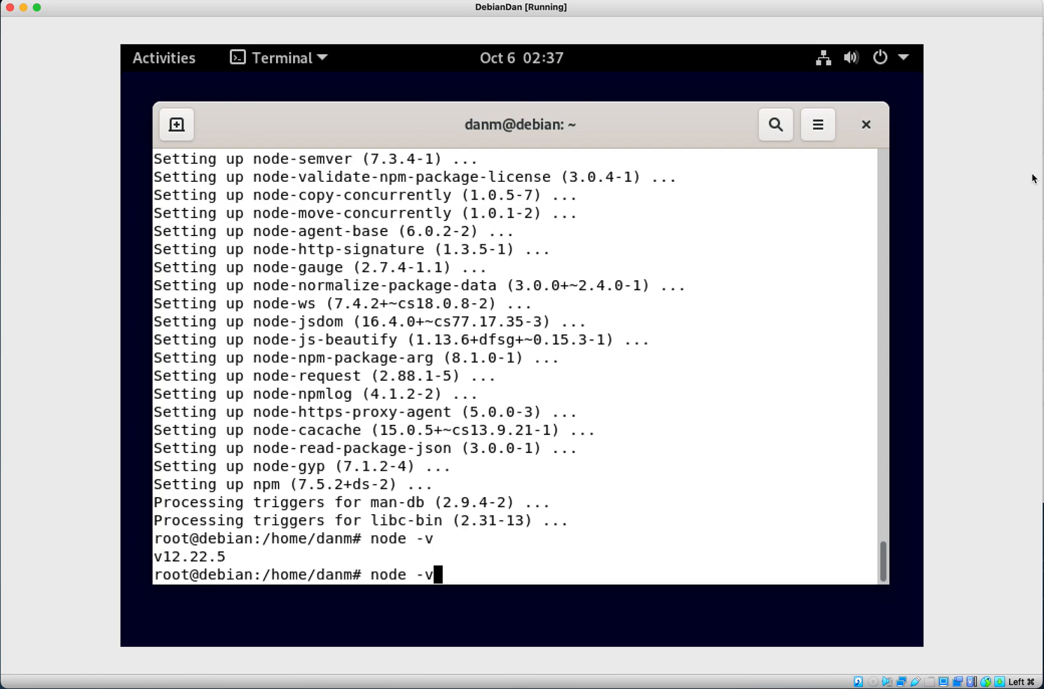